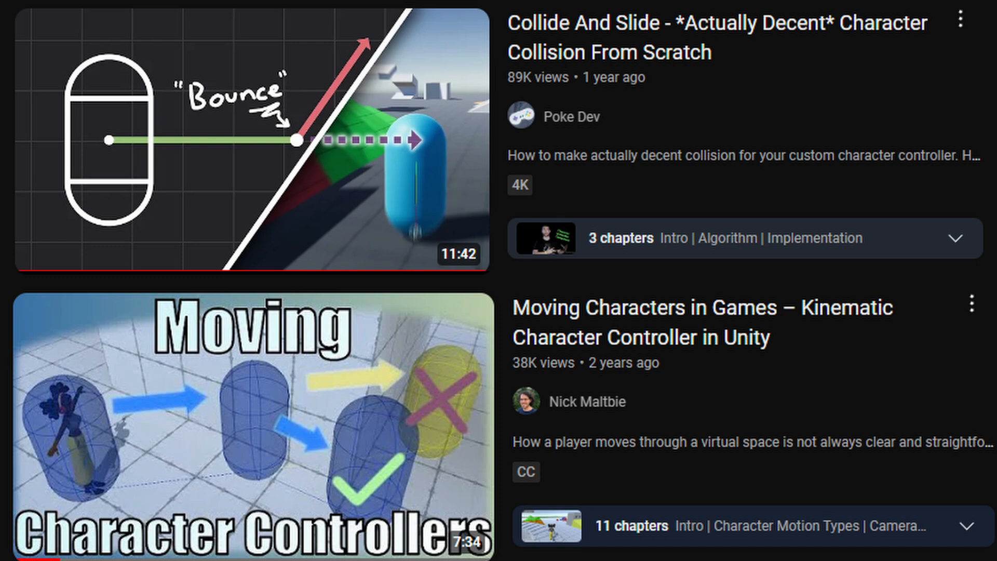
# - Bring up the Wind Waker Unreal Engine Remake project page on Patreon
pyautogui.click(250, 146)
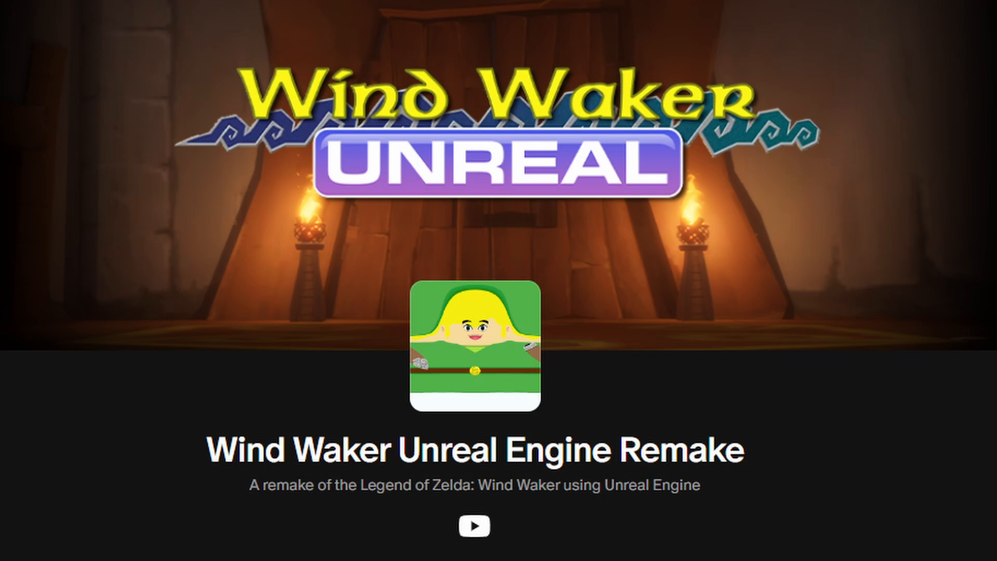
pyautogui.click(472, 524)
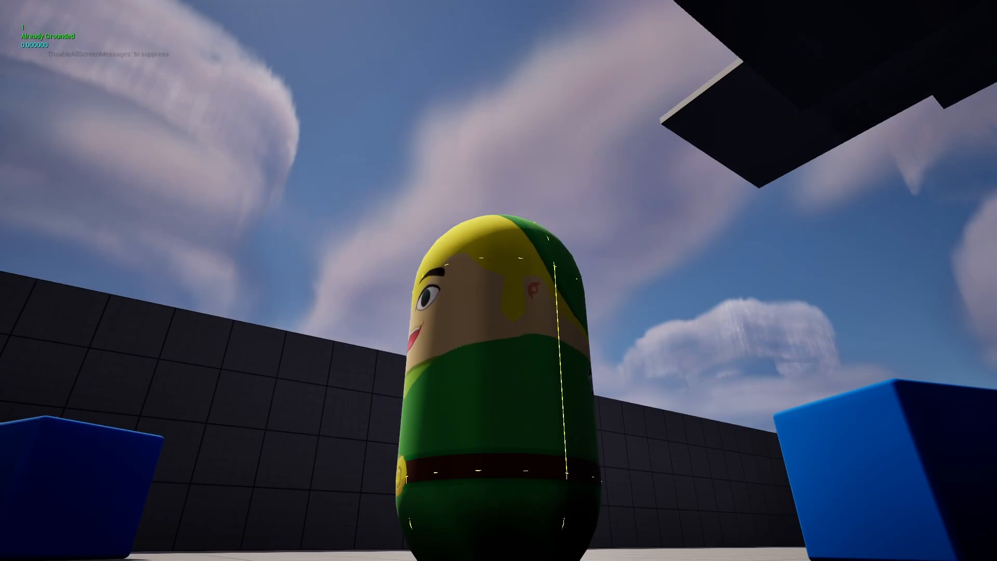